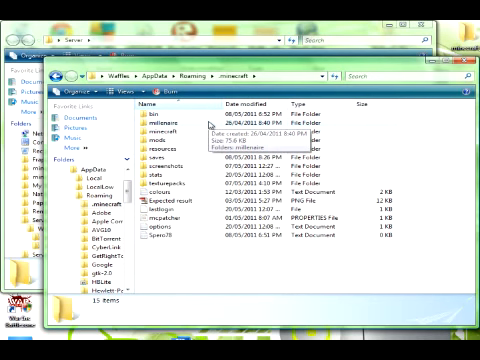
{"action": "mouse_move", "coordinate": [203, 247]}
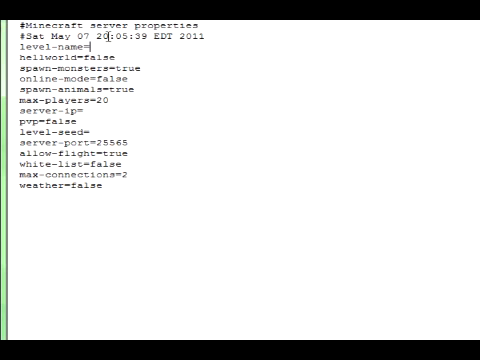
- Type DAIMONDS as the level-name value in server.properties
{"action": "type", "text": "D"}
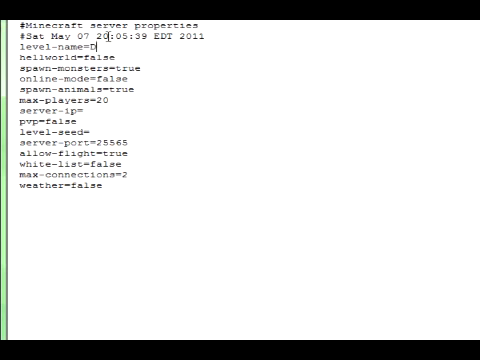
{"action": "type", "text": "ATM"}
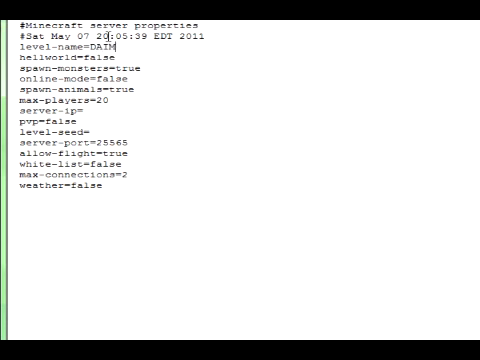
{"action": "type", "text": "MONDS"}
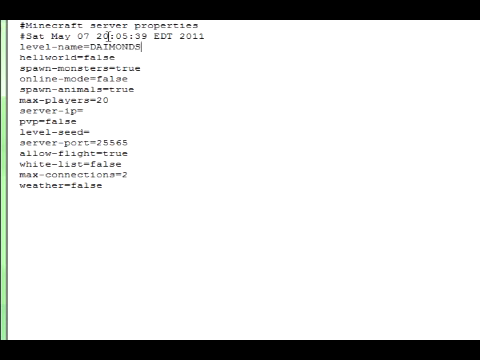
{"action": "type", "text": "'''"}
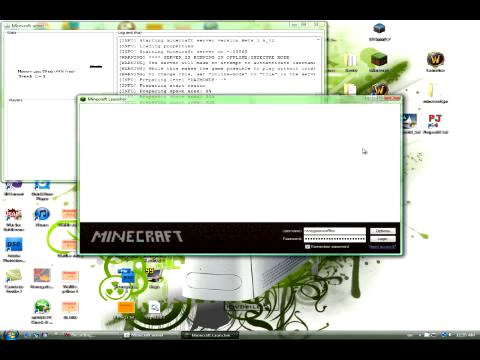
- Log in to Minecraft, go to Multiplayer, and connect to the localhost server
{"action": "left_click", "coordinate": [375, 234]}
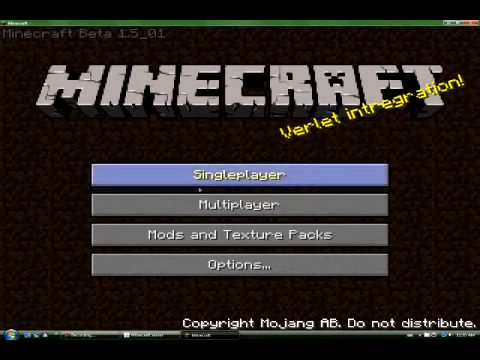
{"action": "left_click", "coordinate": [240, 206]}
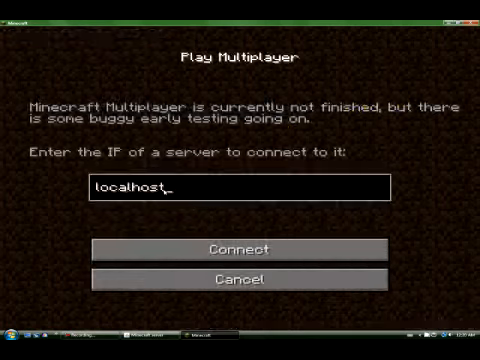
{"action": "left_click", "coordinate": [237, 249]}
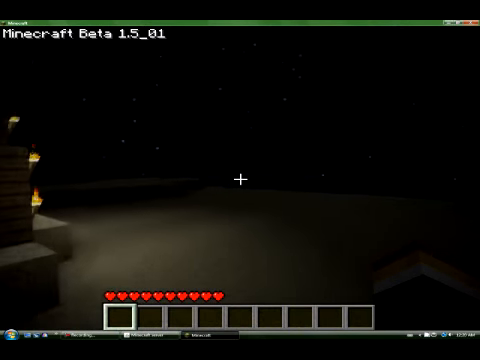
{"action": "mouse_move", "coordinate": [240, 185]}
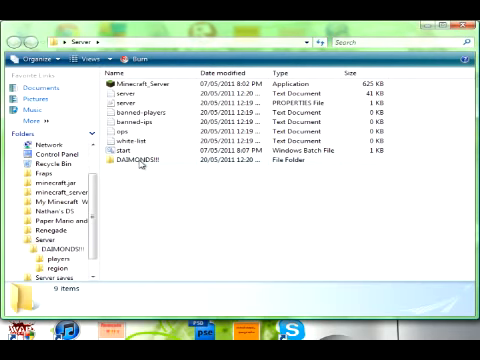
{"action": "mouse_move", "coordinate": [437, 167]}
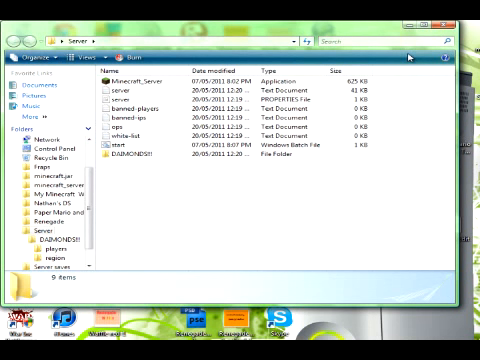
{"action": "mouse_move", "coordinate": [415, 57]}
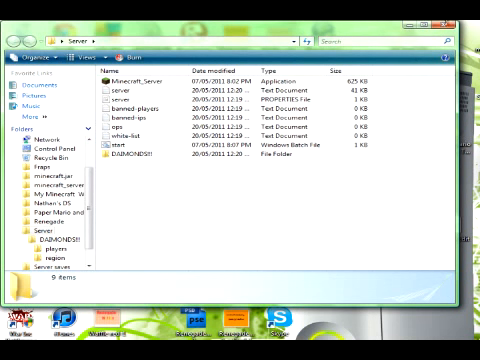